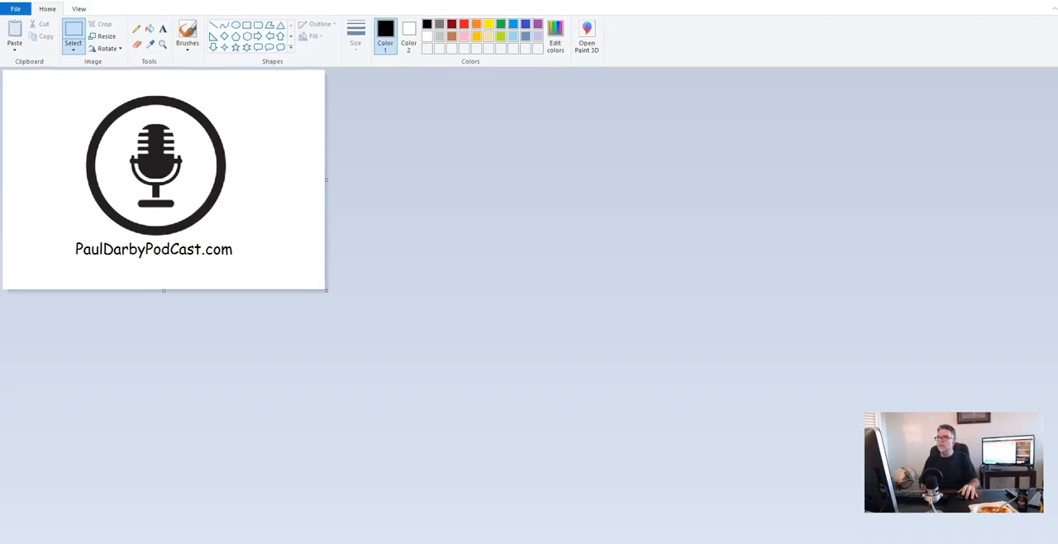
Start a new blank untitled picture, replacing the microphone logo image
{"action": "left_click", "coordinate": [15, 10]}
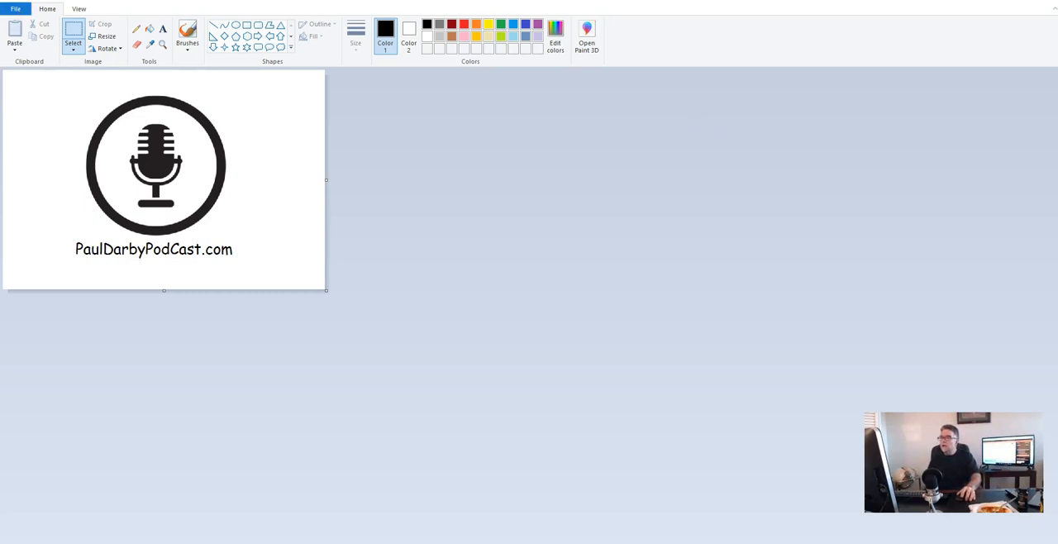
{"action": "left_click", "coordinate": [15, 10]}
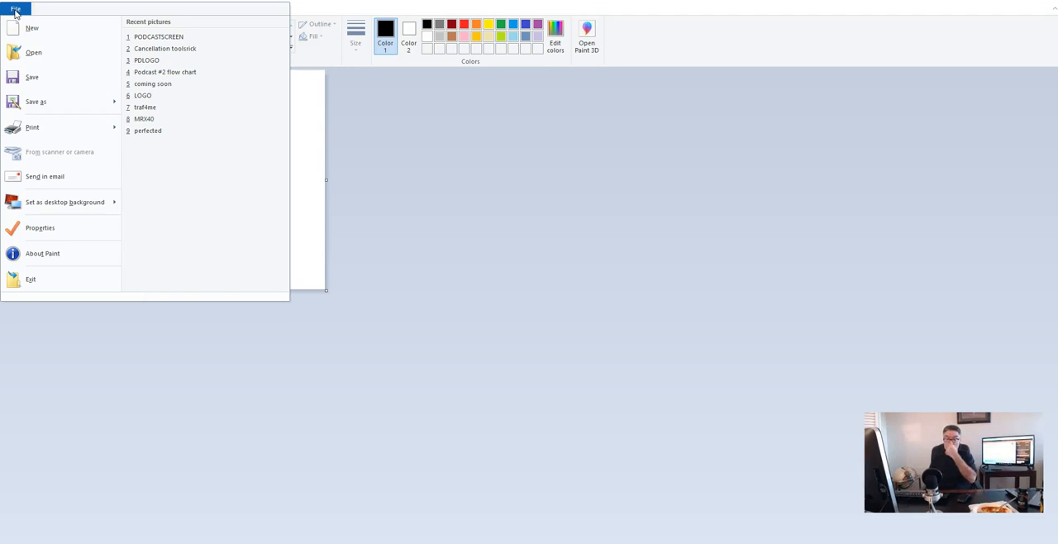
{"action": "mouse_move", "coordinate": [32, 27]}
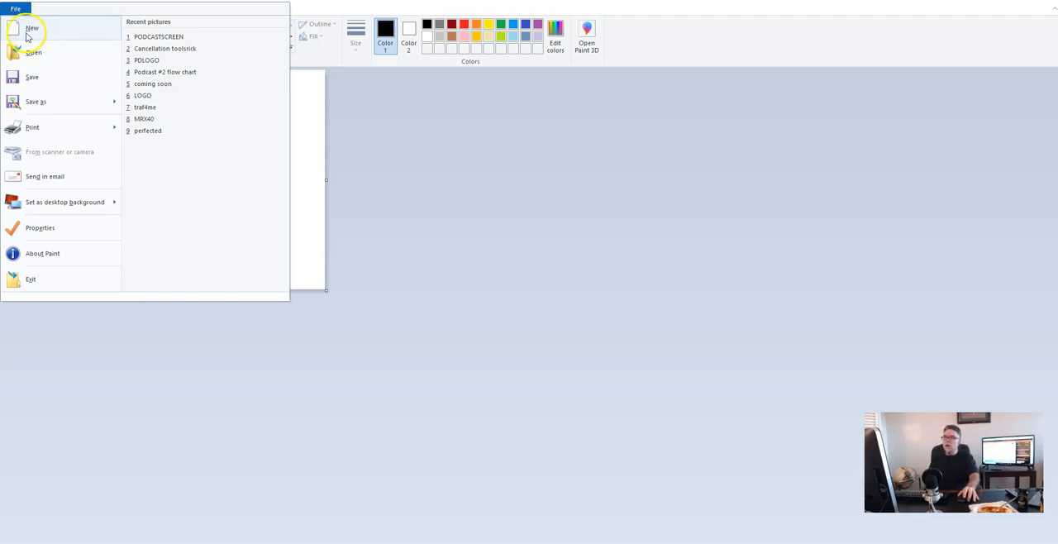
{"action": "left_click", "coordinate": [31, 28]}
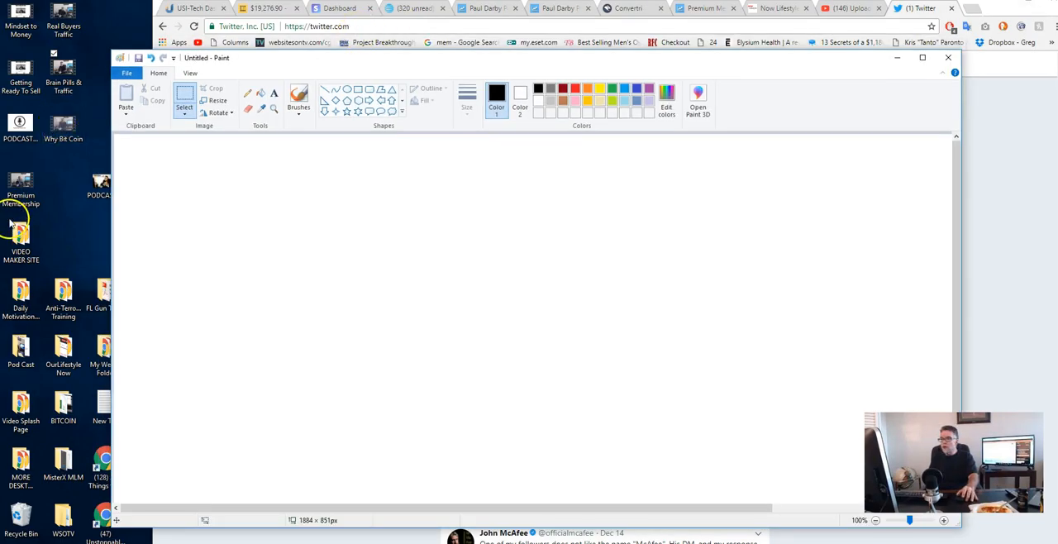
{"action": "mouse_move", "coordinate": [109, 248]}
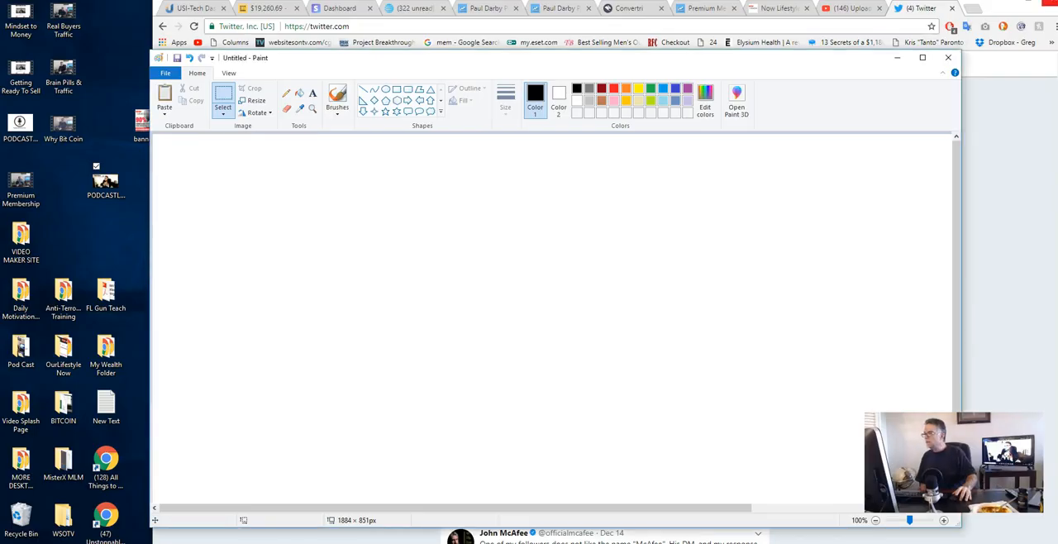
{"action": "mouse_move", "coordinate": [264, 233]}
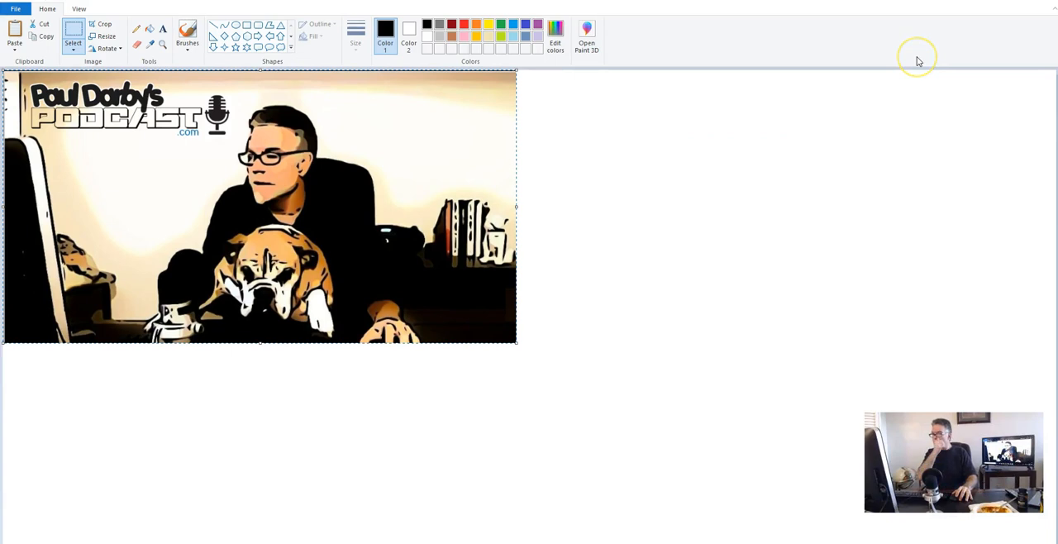
{"action": "mouse_move", "coordinate": [327, 181]}
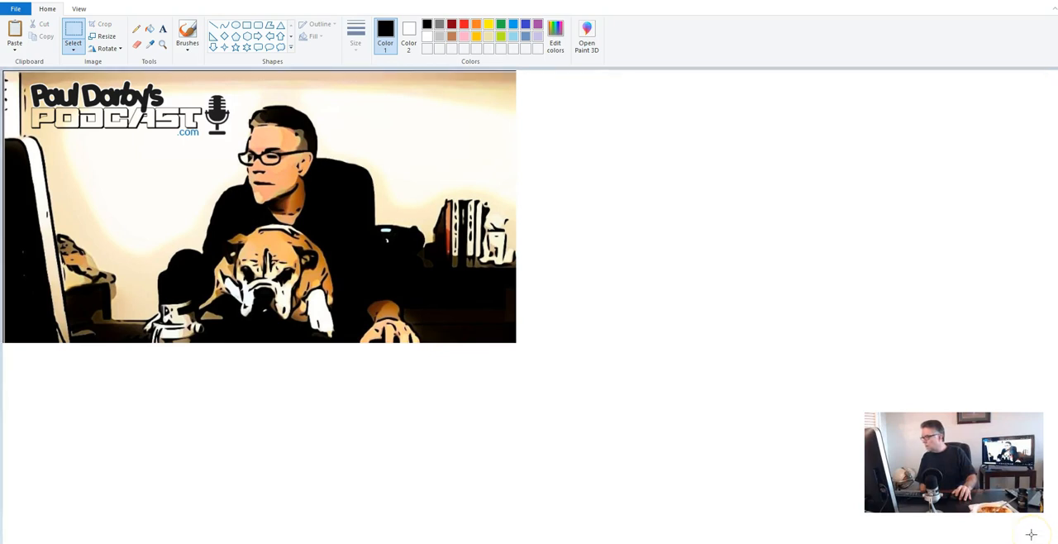
Scroll the canvas to review the pasted cartoon podcast banner
{"action": "scroll", "scroll_direction": "down", "scroll_amount": 3}
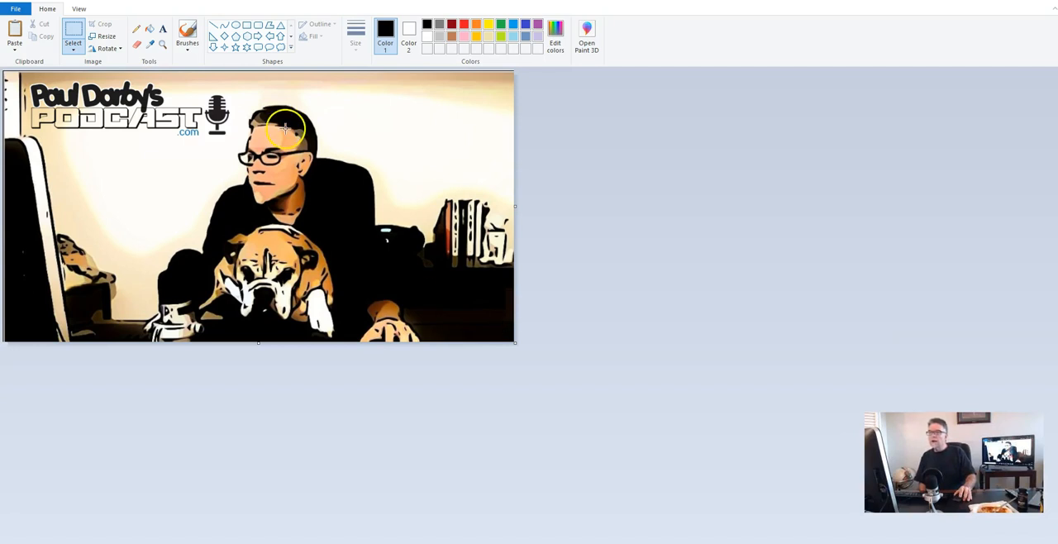
Save the cartoon podcast picture as a PNG named 'CLASS' on the Desktop
{"action": "left_click", "coordinate": [15, 10]}
{"action": "type", "text": "C"}
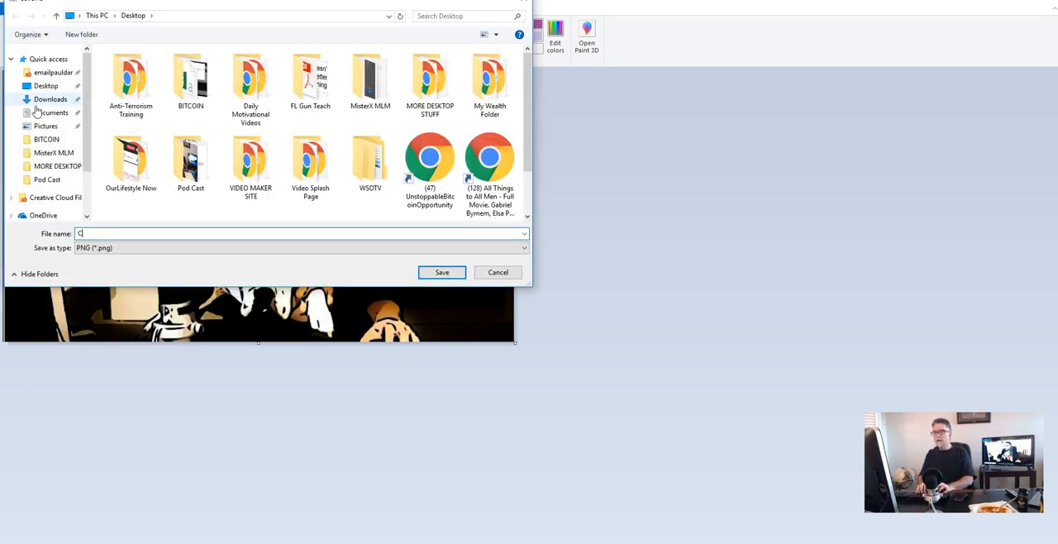
{"action": "type", "text": "LASS"}
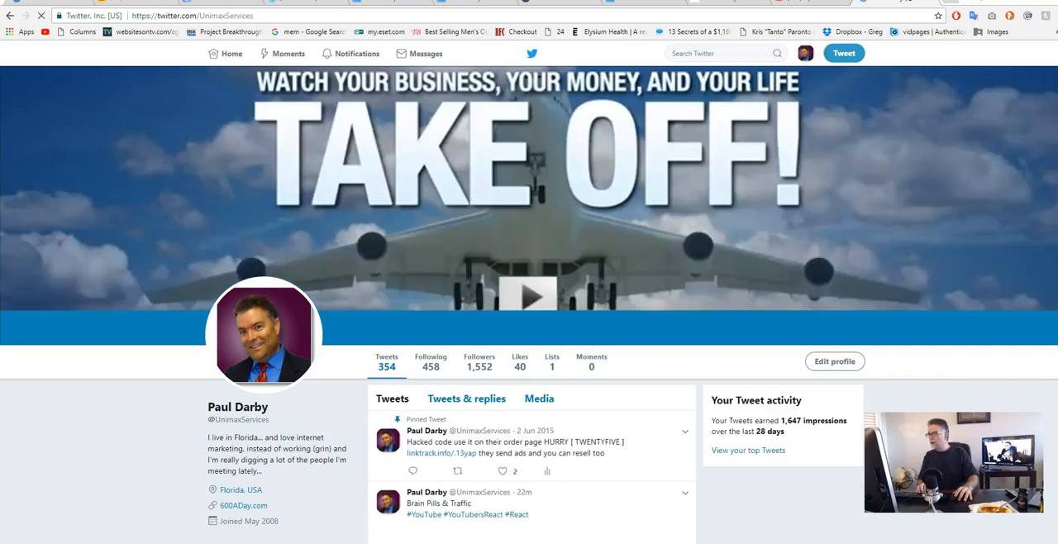
Scroll the Twitter profile timeline and begin entering text in the New Message window
{"action": "scroll", "scroll_direction": "down", "scroll_amount": 3}
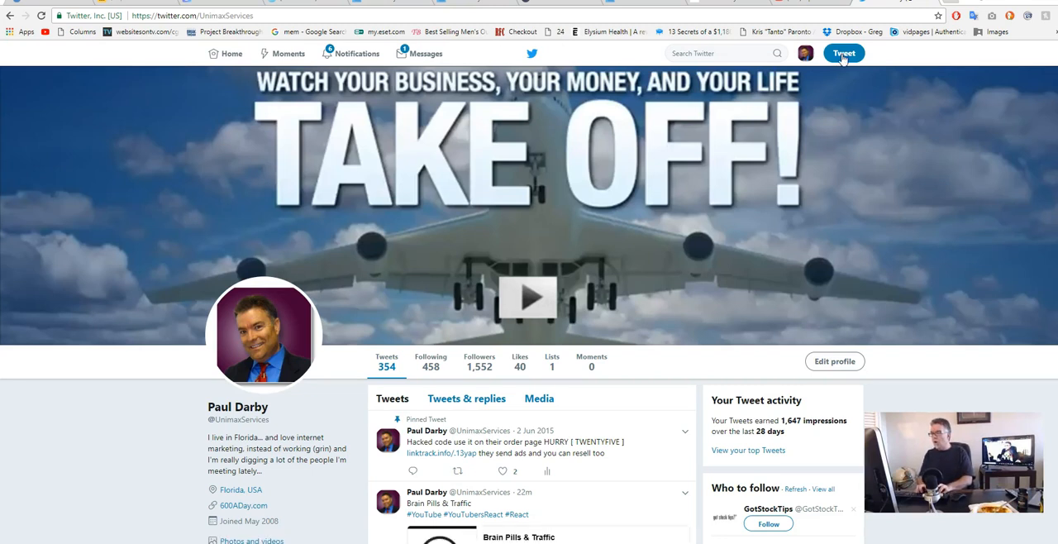
{"action": "scroll", "scroll_direction": "down", "scroll_amount": 3}
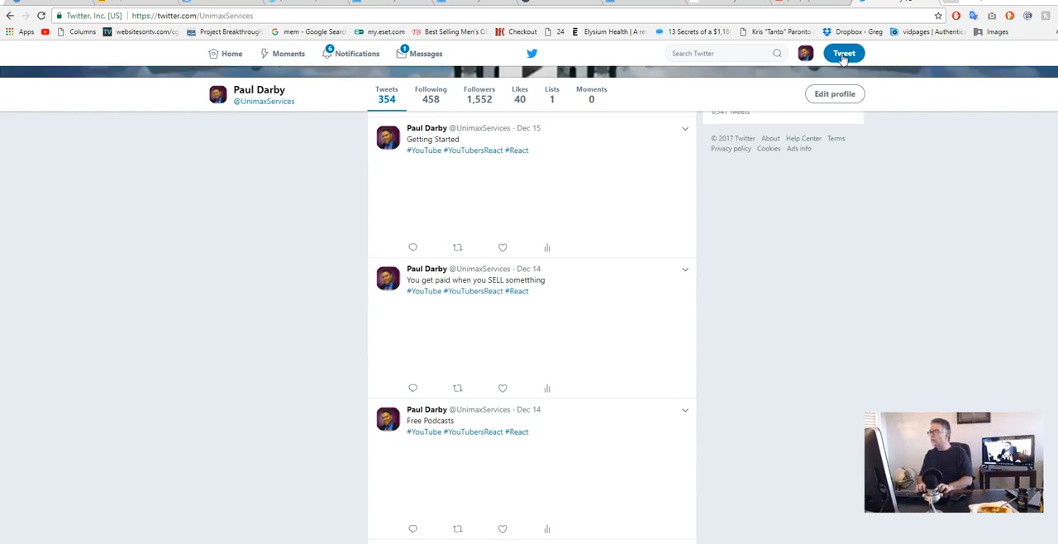
{"action": "type", "text": "E po"}
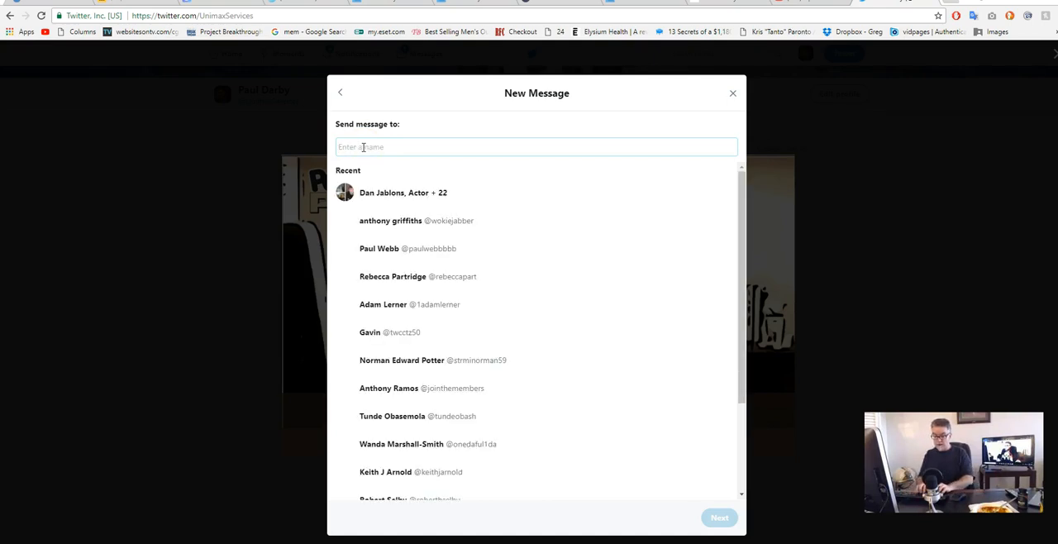
Enter the promo line about the awesome podcast going viral, free and killer
{"action": "type", "text": "Why is this A"}
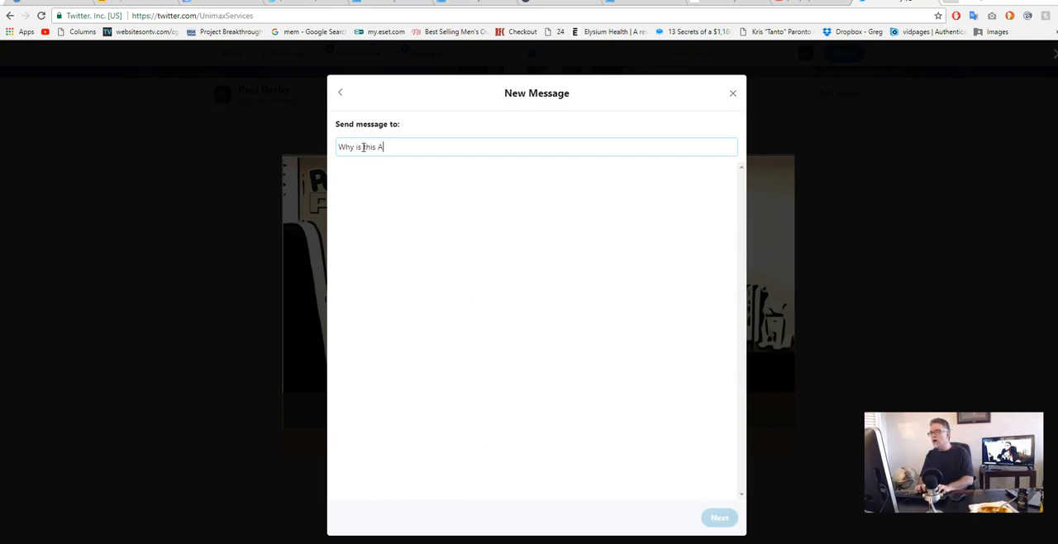
{"action": "type", "text": "WESOME Podcast g"}
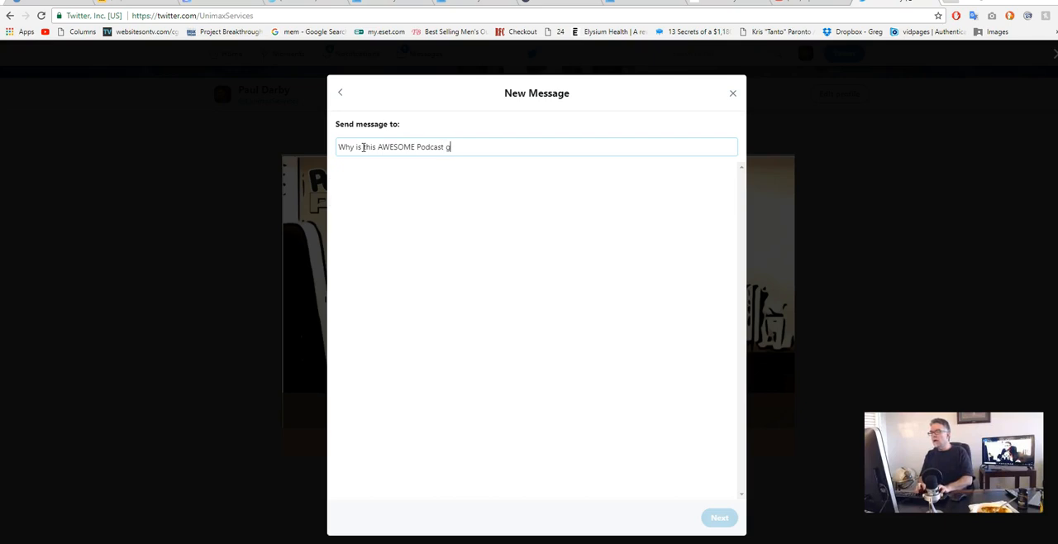
{"action": "type", "text": "oing VIRAL?"}
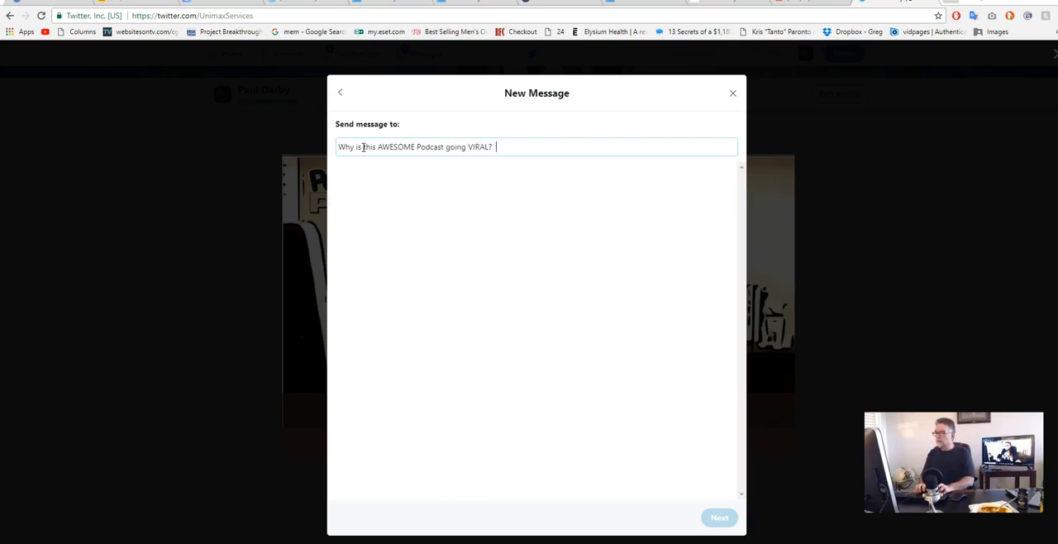
{"action": "type", "text": "It's FREE"}
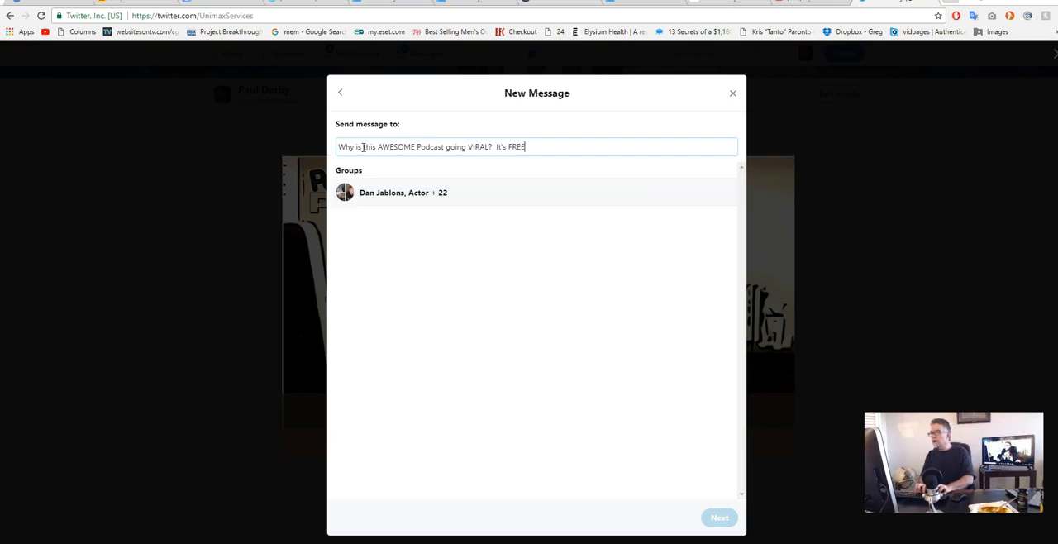
{"action": "type", "text": "?"}
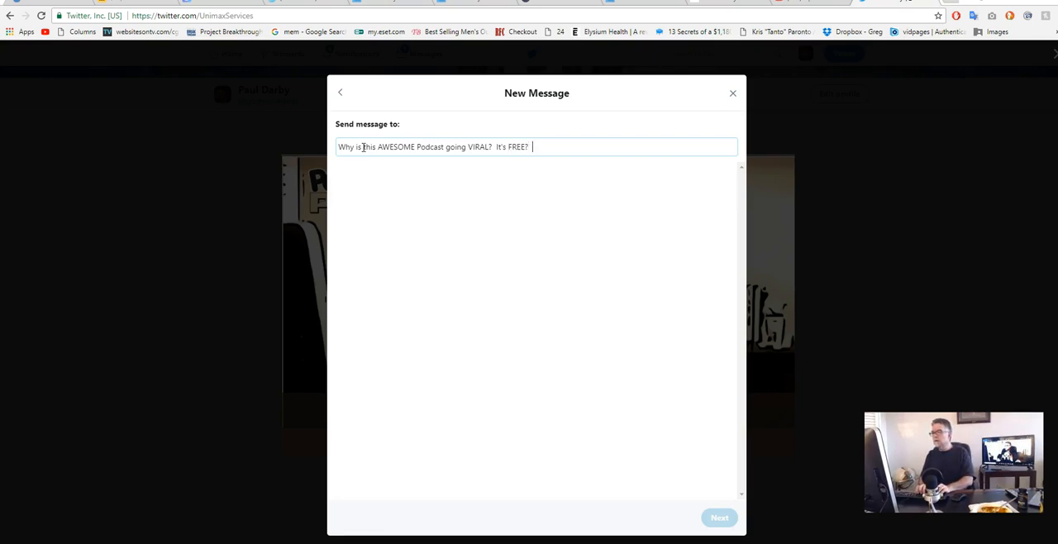
{"action": "type", "text": "KILLER"}
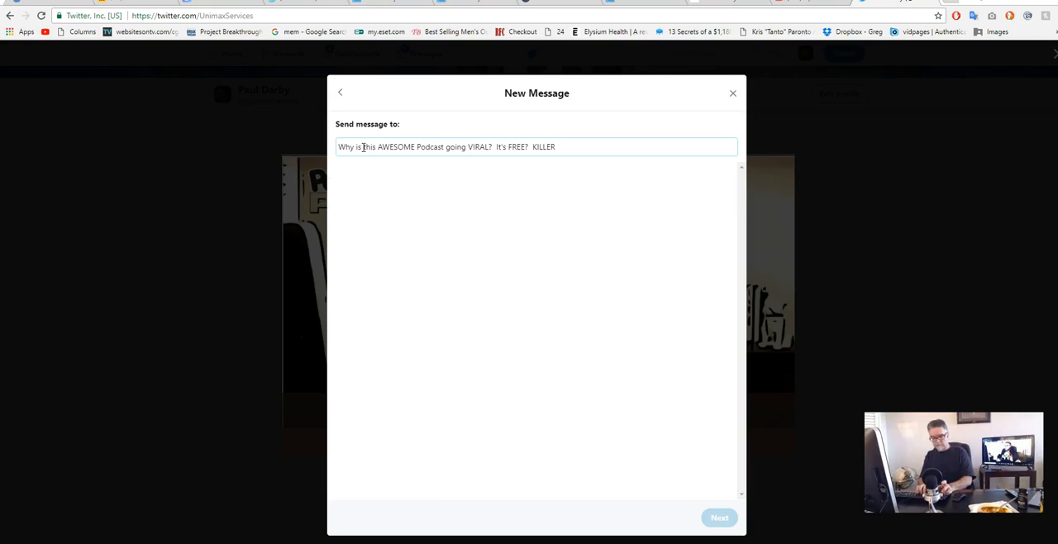
{"action": "type", "text": "!"}
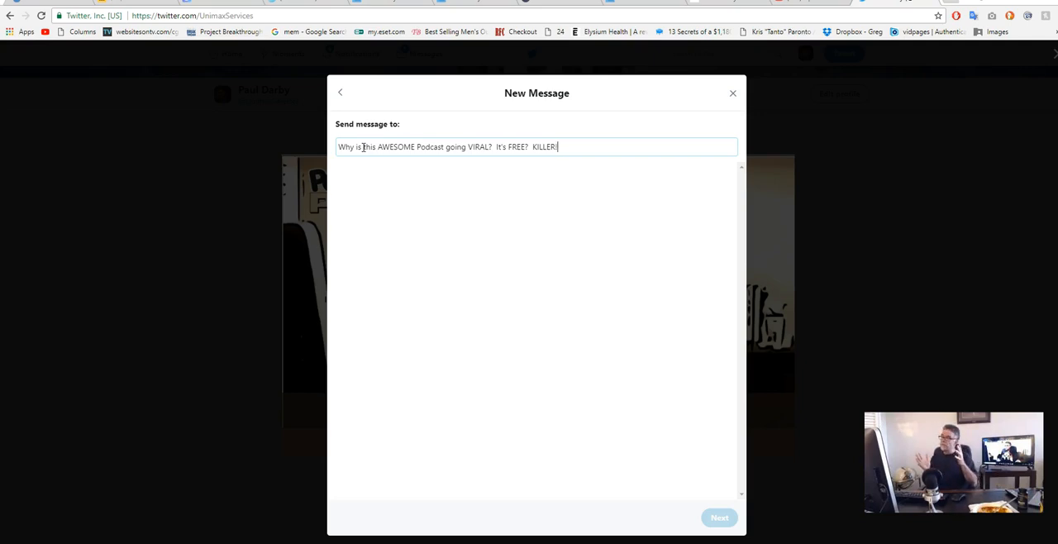
{"action": "type", "text": "HT"}
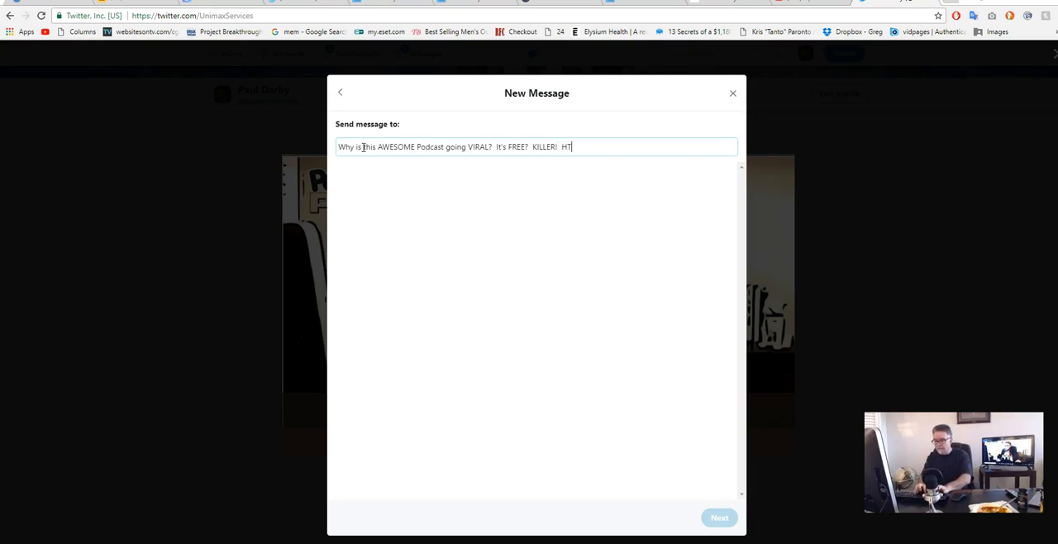
{"action": "type", "text": "TP://"}
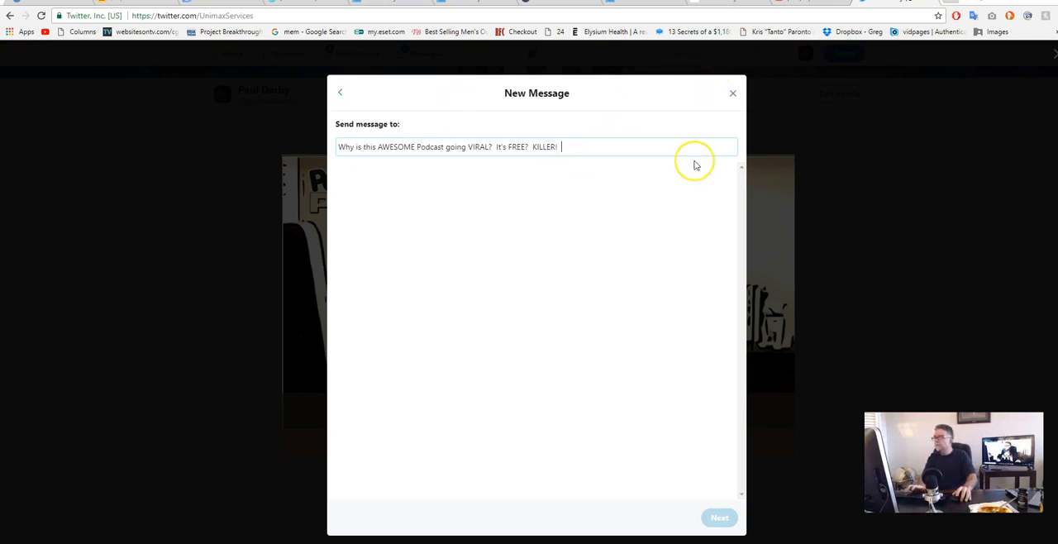
{"action": "type", "text": "http://"}
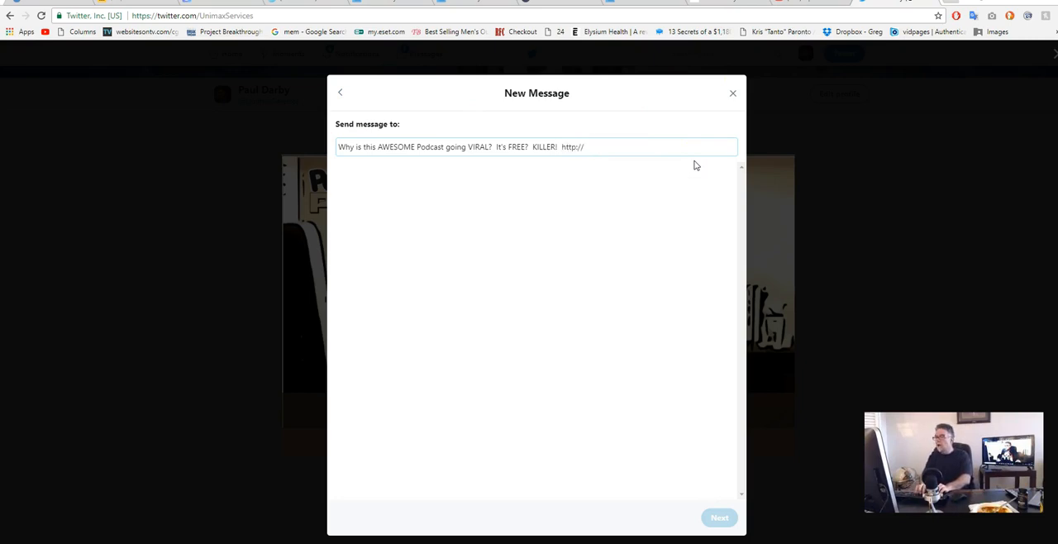
{"action": "type", "text": "PaulDarb"}
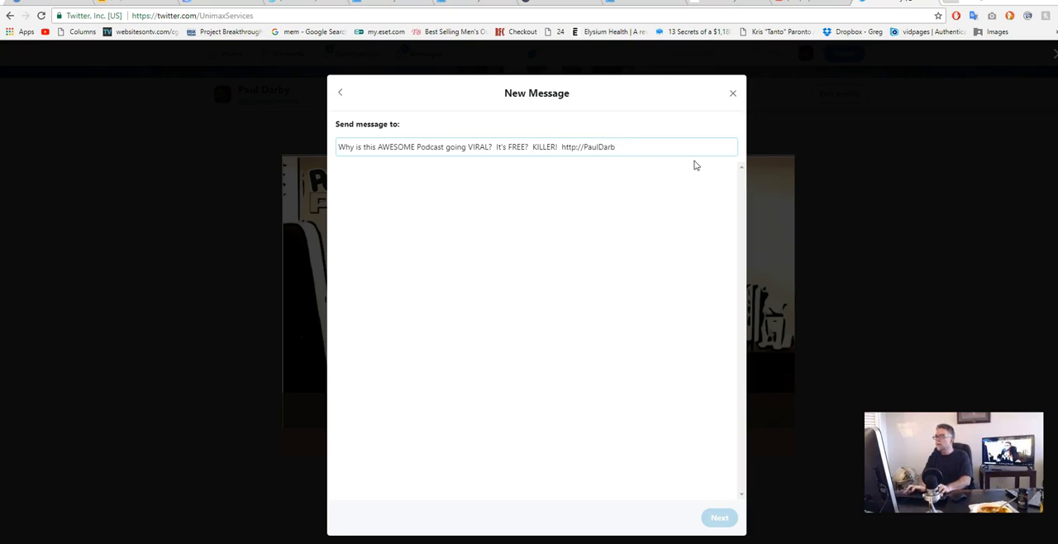
{"action": "type", "text": "y"}
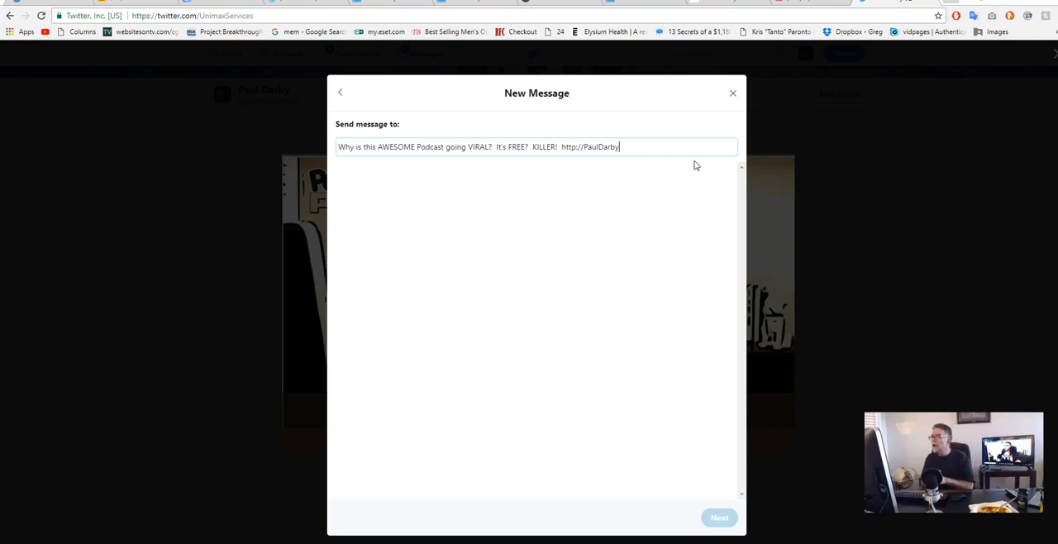
{"action": "type", "text": "P"}
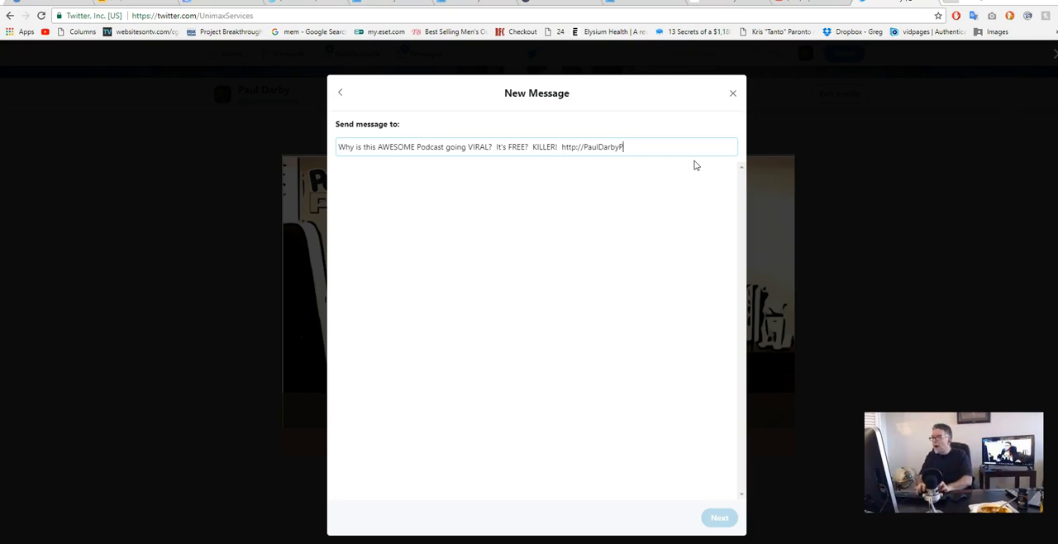
{"action": "type", "text": "odCast.com"}
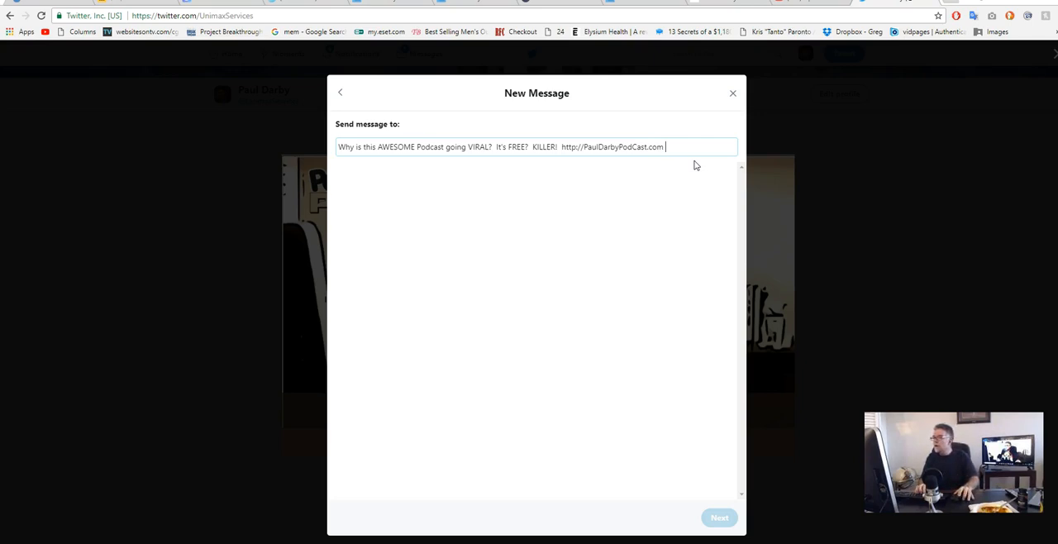
{"action": "mouse_move", "coordinate": [659, 95]}
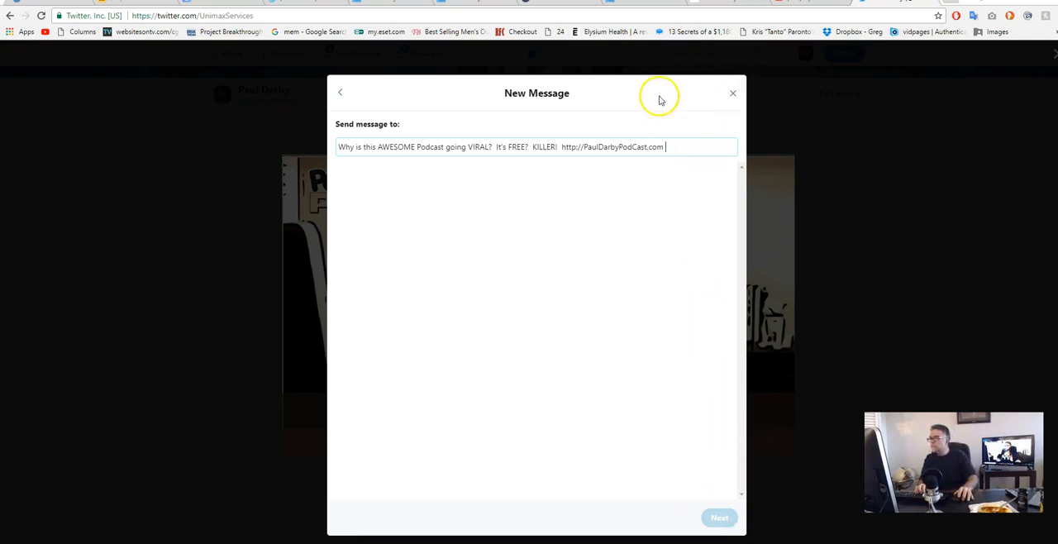
Select the whole promo text and close the New Message window
{"action": "triple_click", "coordinate": [496, 147]}
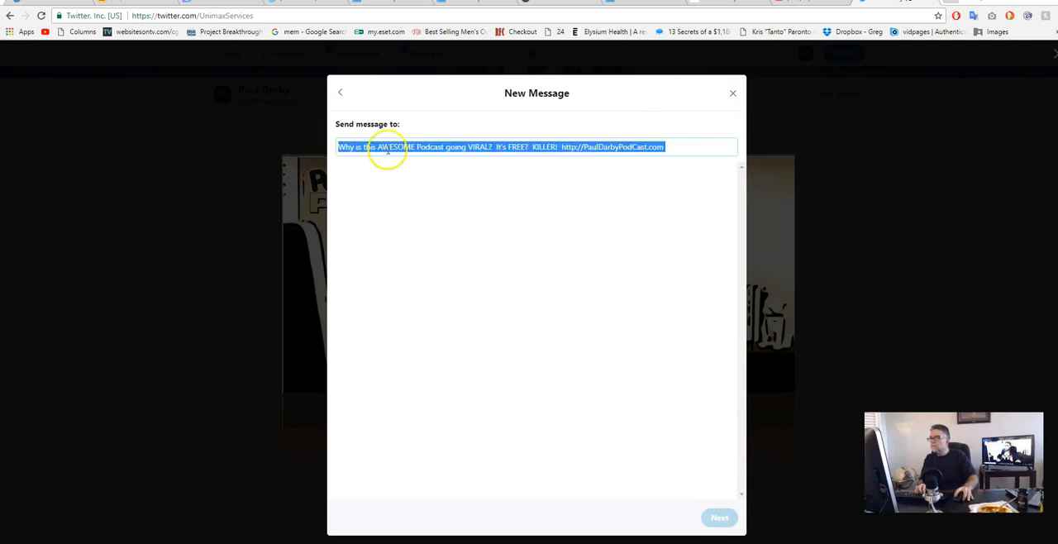
{"action": "mouse_move", "coordinate": [718, 79]}
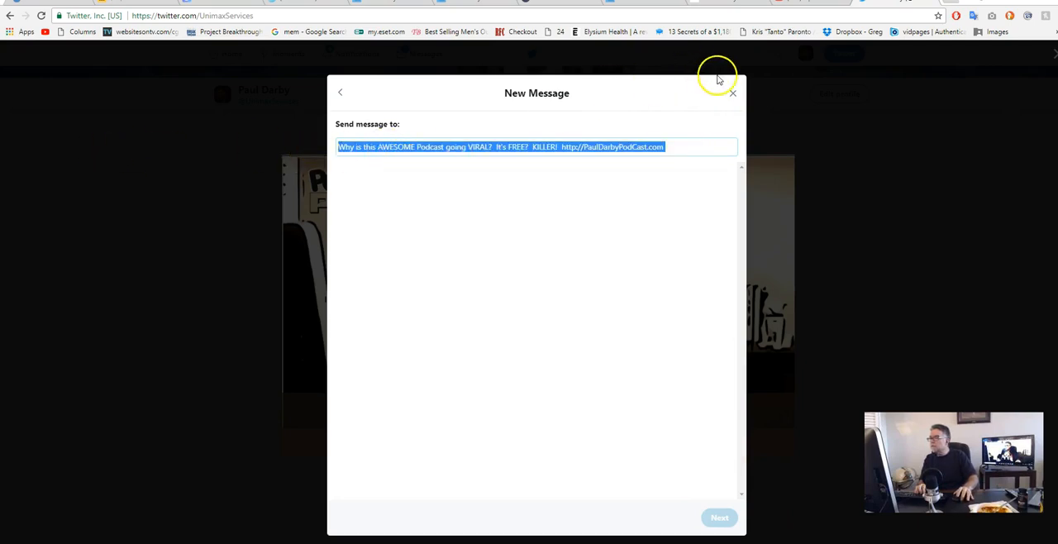
{"action": "left_click", "coordinate": [732, 93]}
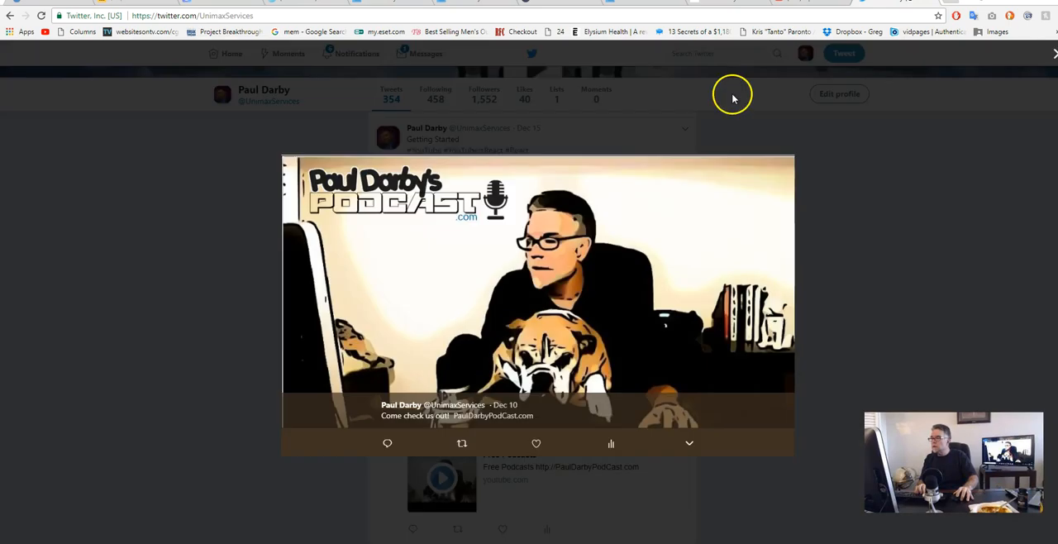
{"action": "mouse_move", "coordinate": [1049, 53]}
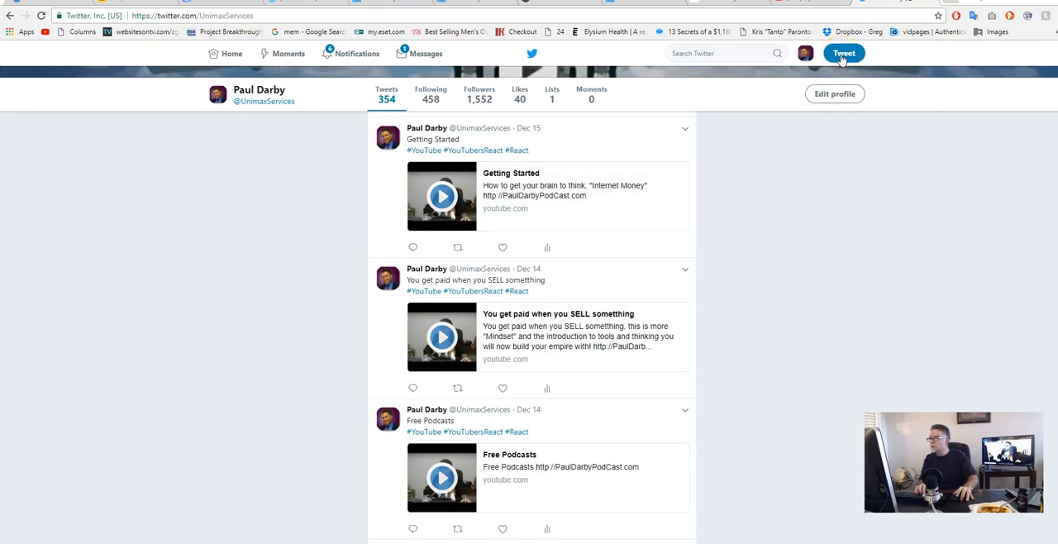
Compose a tweet with the promo text, attach the CLASS cartoon image and post it
{"action": "left_click", "coordinate": [843, 53]}
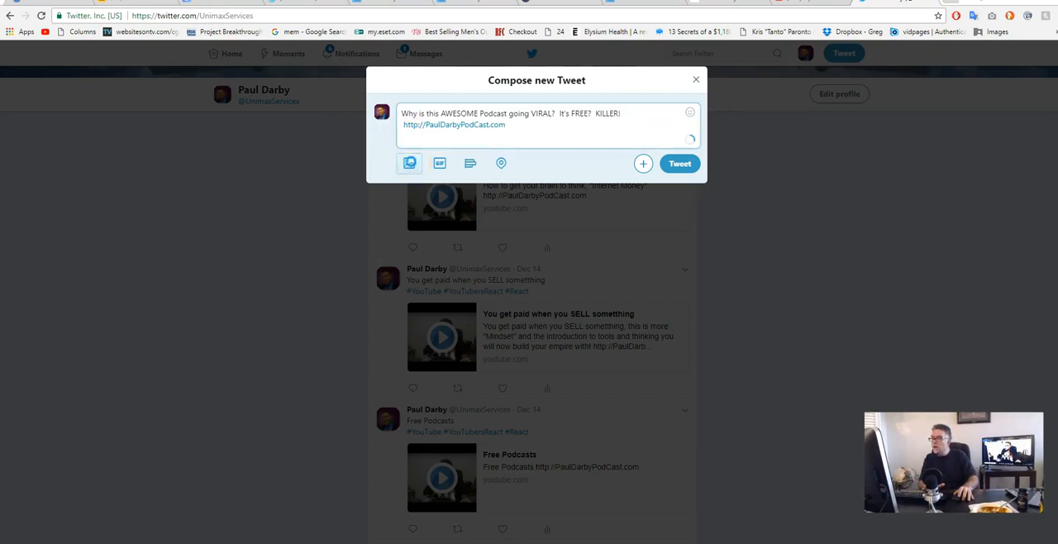
{"action": "left_click", "coordinate": [410, 164]}
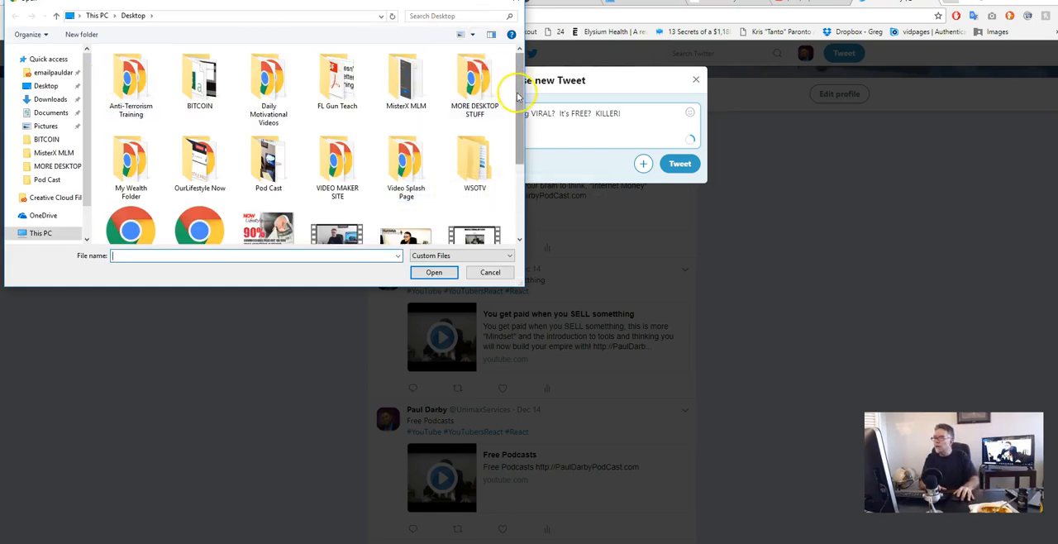
{"action": "left_click", "coordinate": [406, 129]}
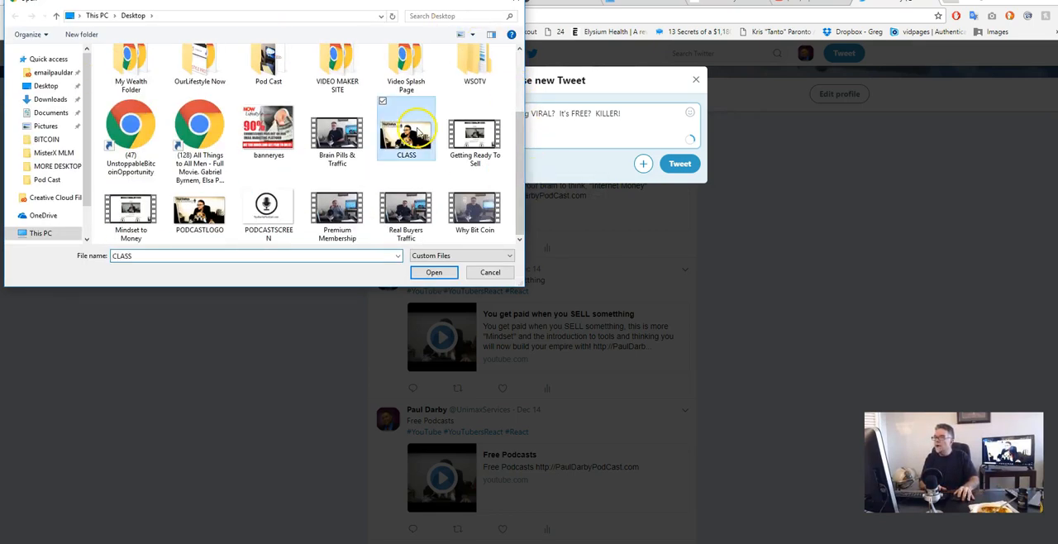
{"action": "left_click", "coordinate": [433, 271]}
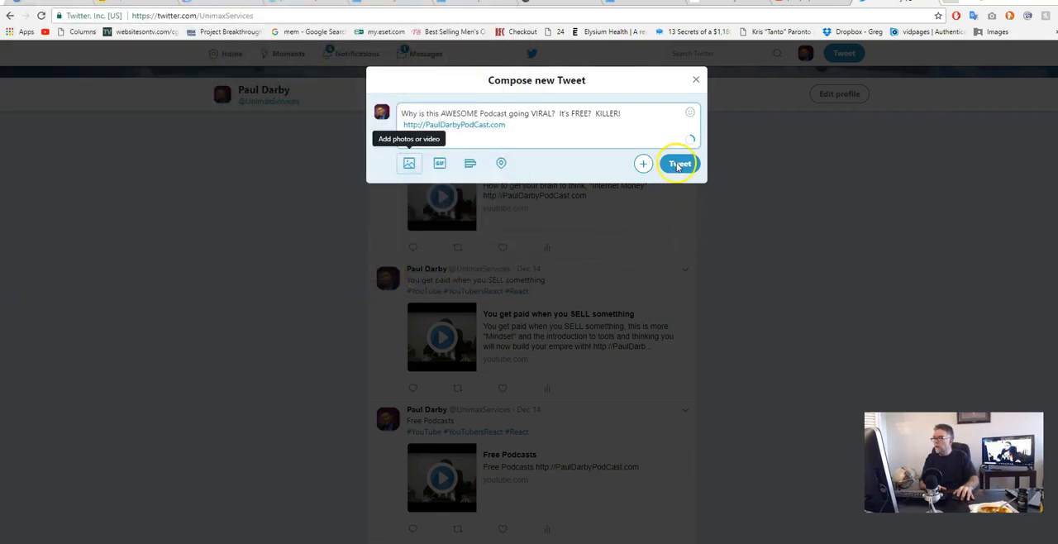
{"action": "left_click", "coordinate": [408, 164]}
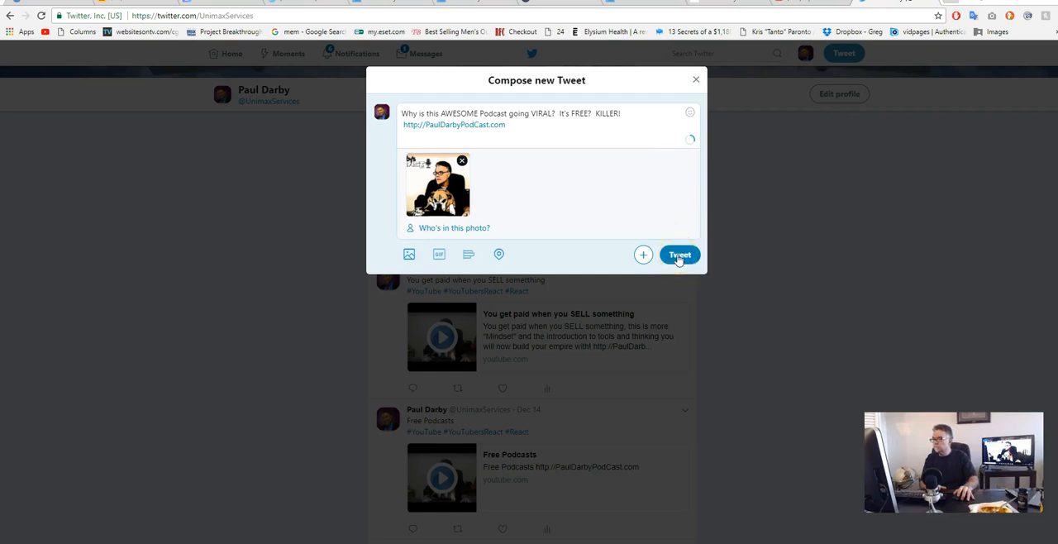
{"action": "left_click", "coordinate": [679, 255]}
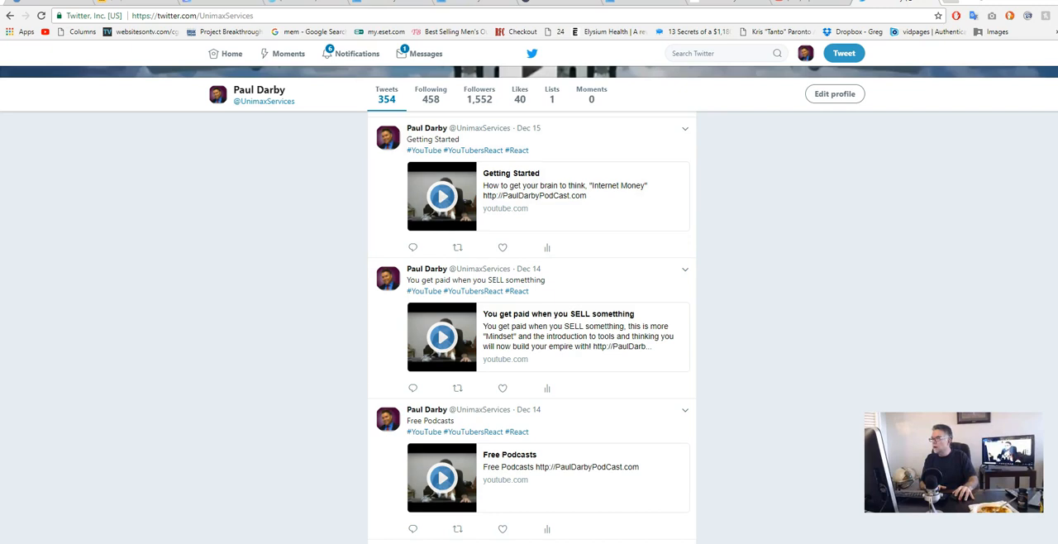
Go to the Twitter home feed to see the newly posted promo tweet
{"action": "scroll", "scroll_direction": "up", "scroll_amount": 3}
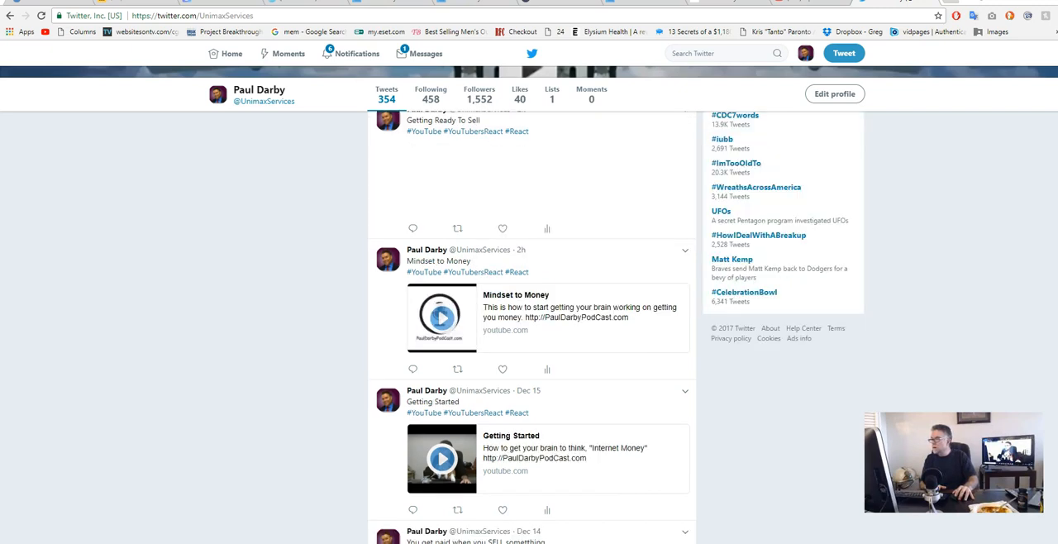
{"action": "scroll", "scroll_direction": "up", "scroll_amount": 3}
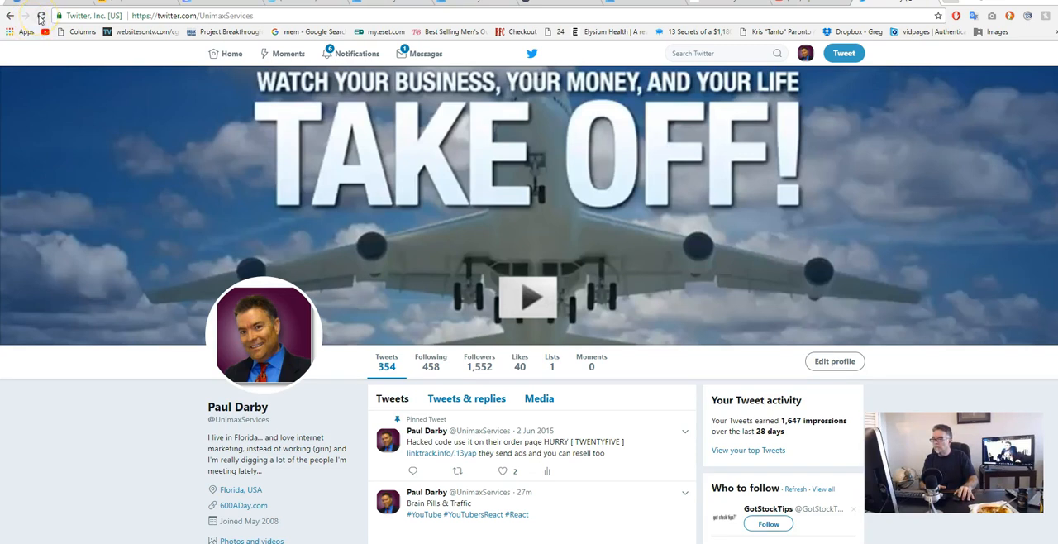
{"action": "scroll", "scroll_direction": "down", "scroll_amount": 3}
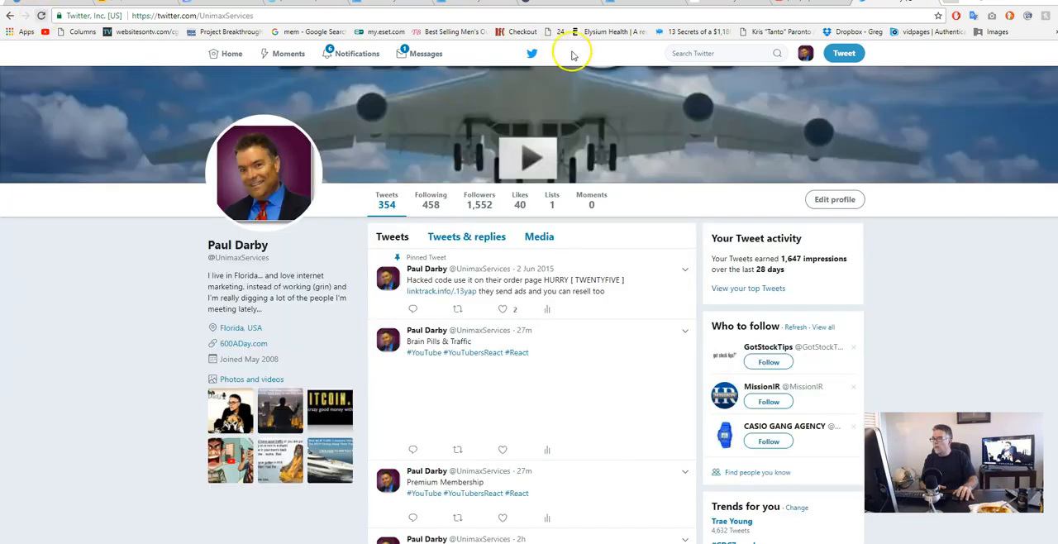
{"action": "left_click", "coordinate": [192, 15]}
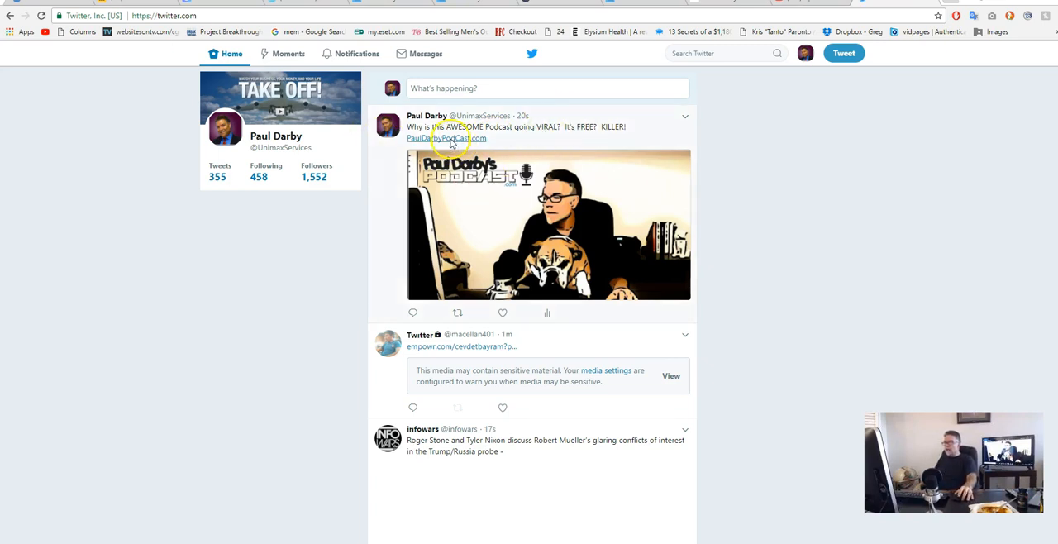
Follow the PaulDarbyPodCast.com link in the tweet to the podcast splash page
{"action": "left_click", "coordinate": [447, 139]}
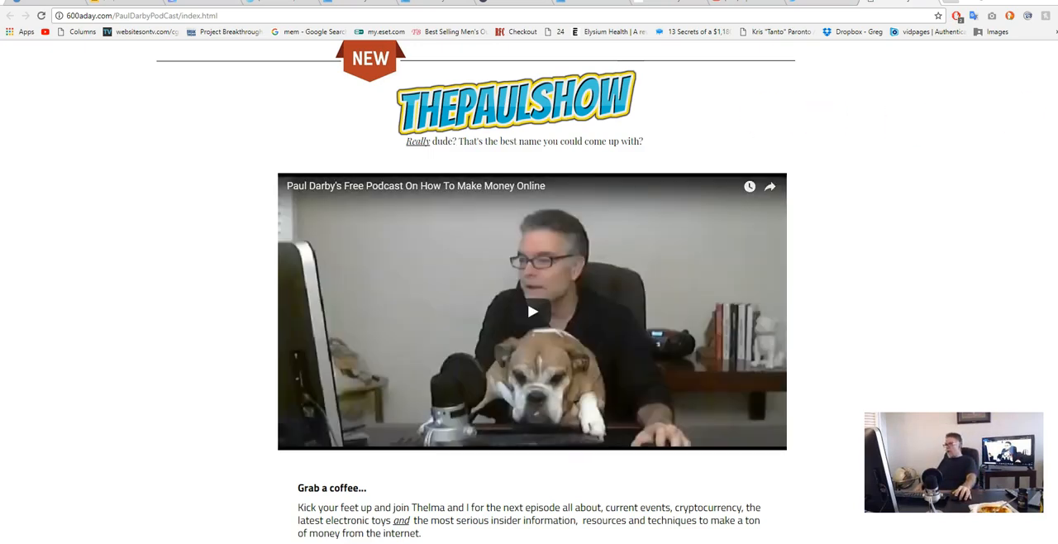
{"action": "scroll", "scroll_direction": "down", "scroll_amount": 3}
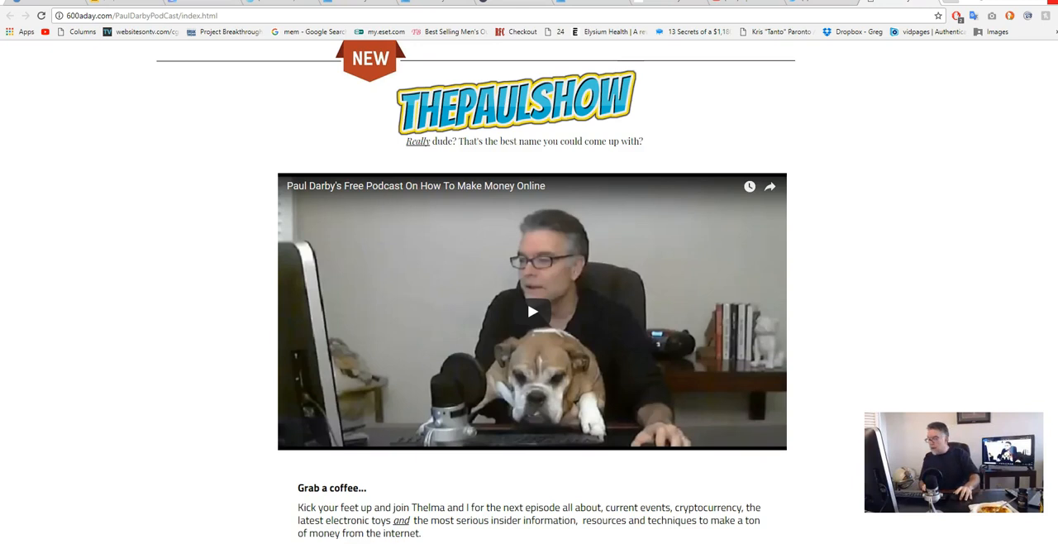
{"action": "mouse_move", "coordinate": [606, 364]}
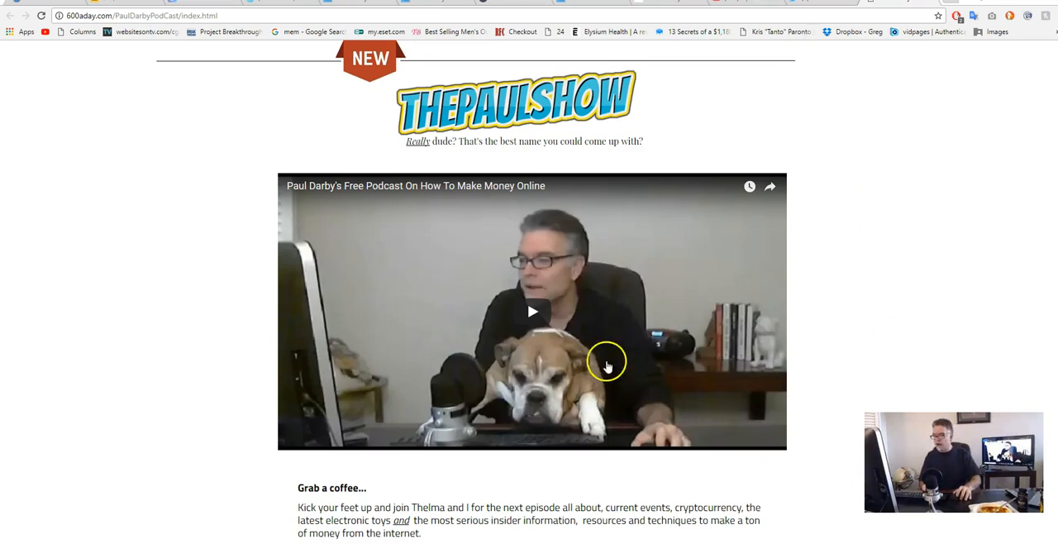